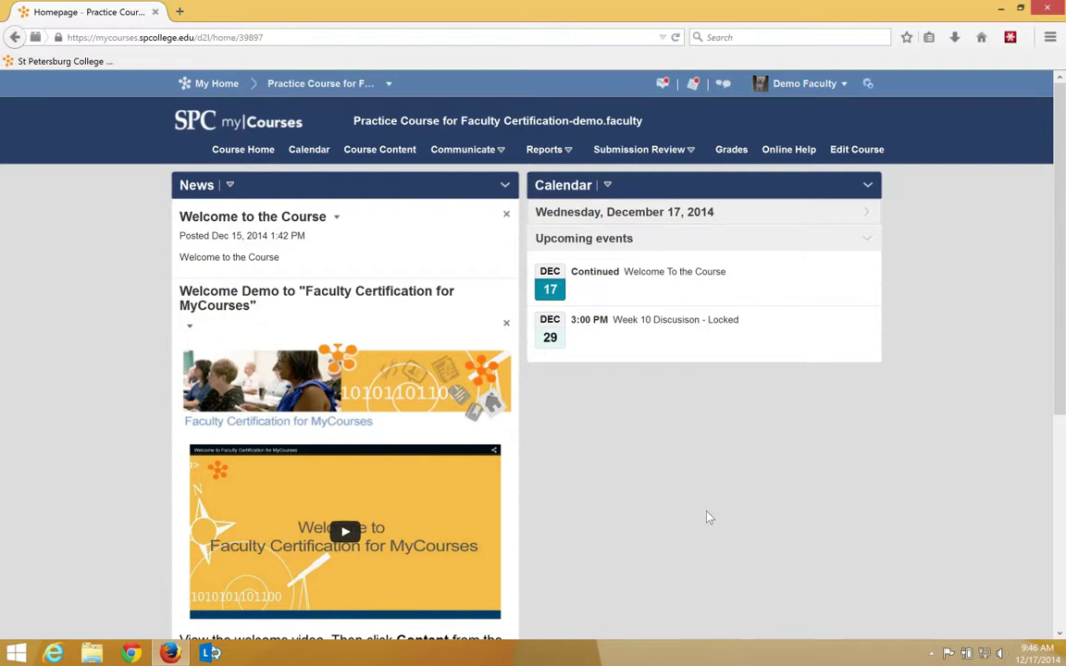
{"action": "mouse_move", "coordinate": [631, 218]}
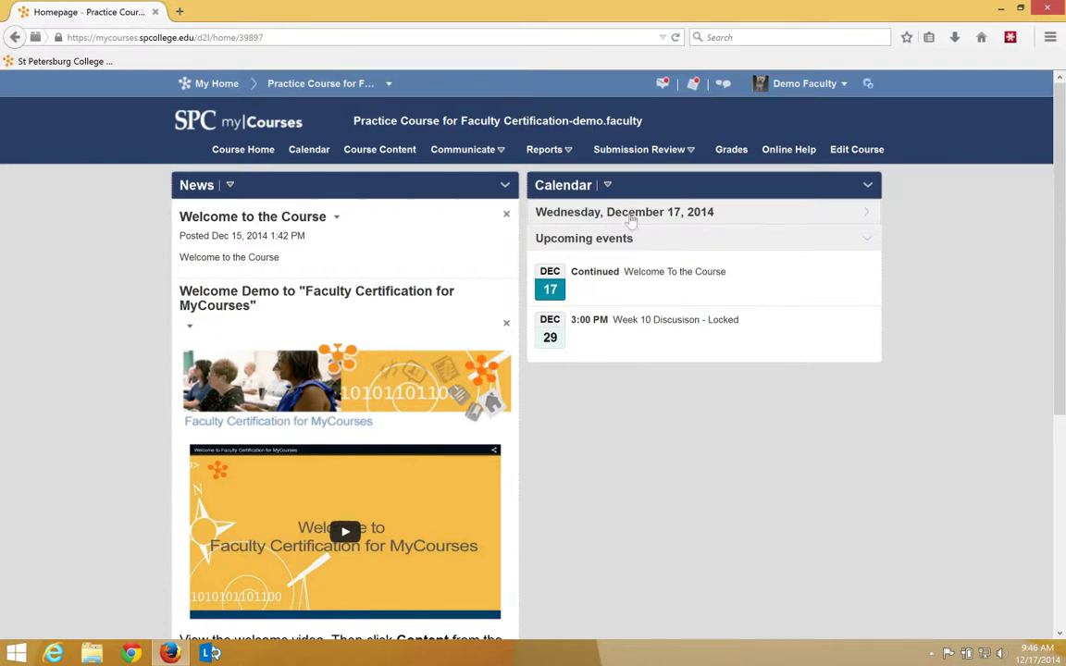
Go to the Practice Course's Course Content area showing the Syllabus page.
{"action": "left_click", "coordinate": [379, 148]}
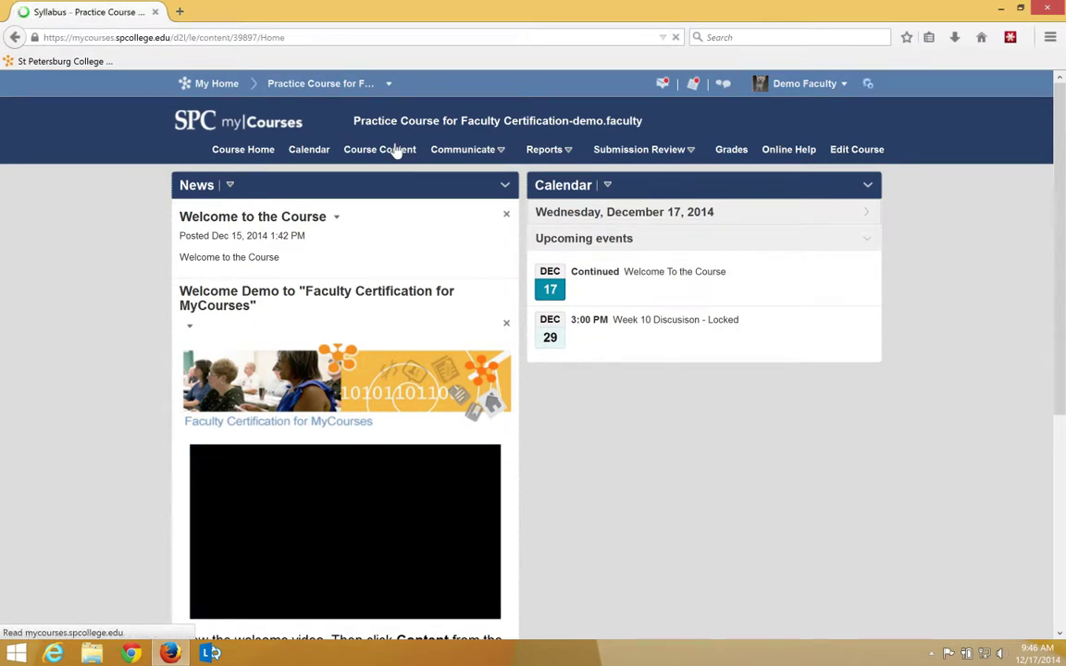
{"action": "left_click", "coordinate": [379, 148]}
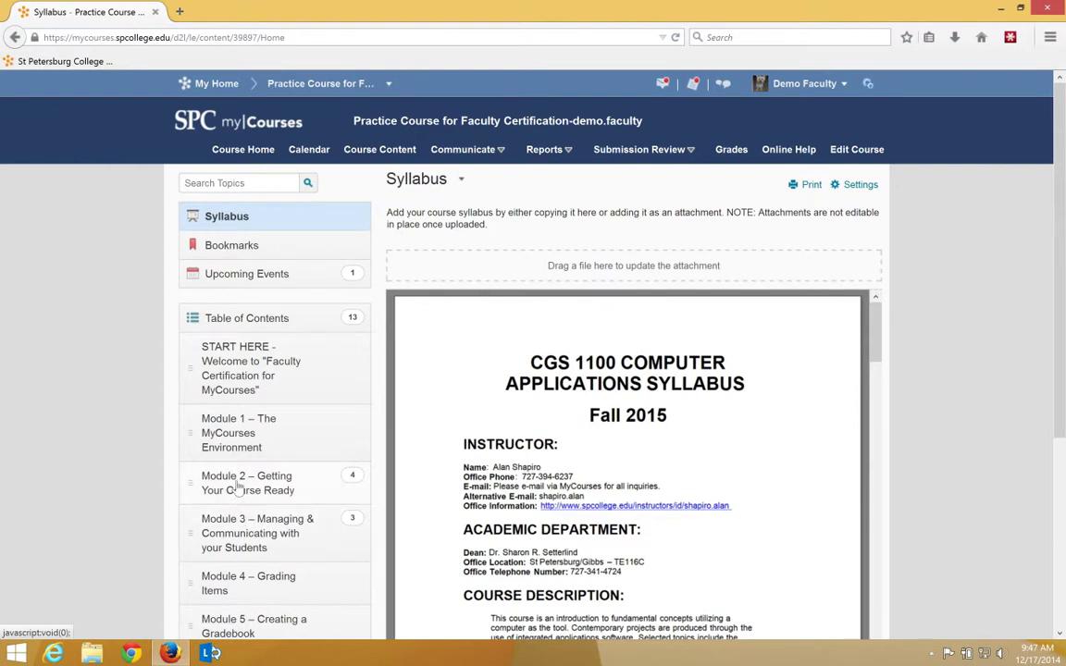
Show Module 2 – Getting Your Course Ready with its Set the Dates on this Quiz item.
{"action": "left_click", "coordinate": [246, 481]}
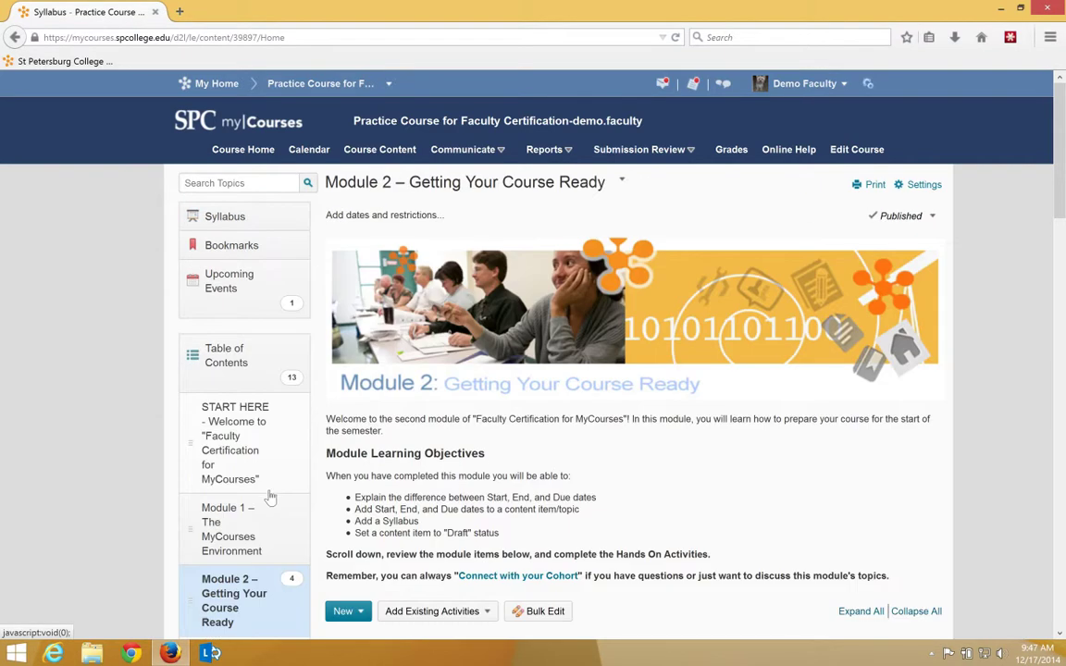
{"action": "scroll", "scroll_direction": "down", "scroll_amount": 3}
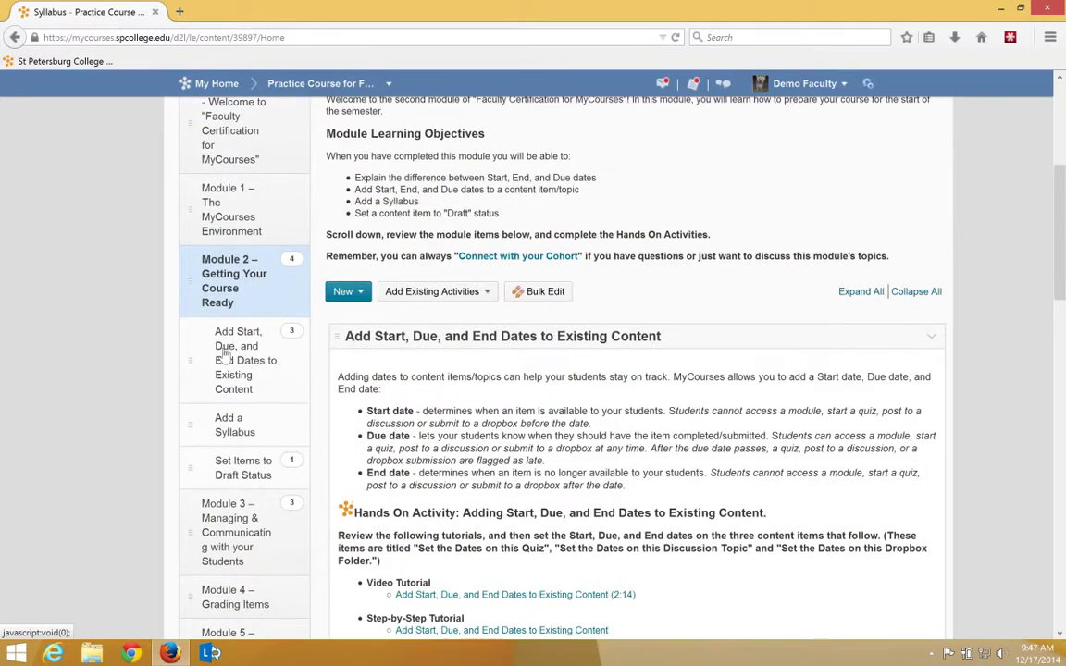
{"action": "scroll", "scroll_direction": "down", "scroll_amount": 3}
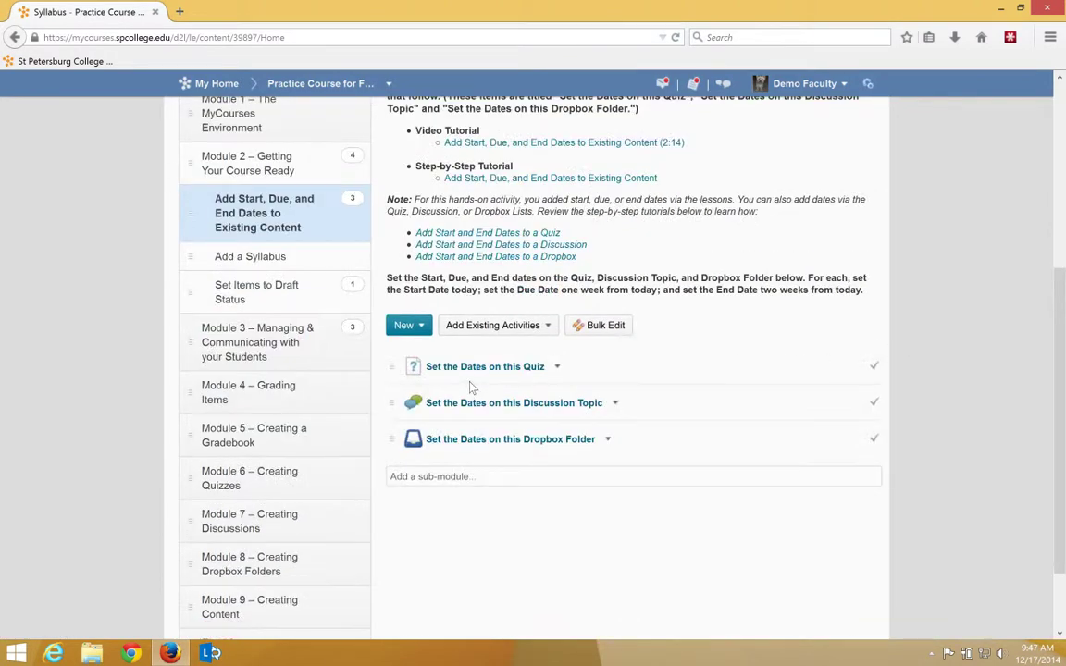
{"action": "mouse_move", "coordinate": [485, 366]}
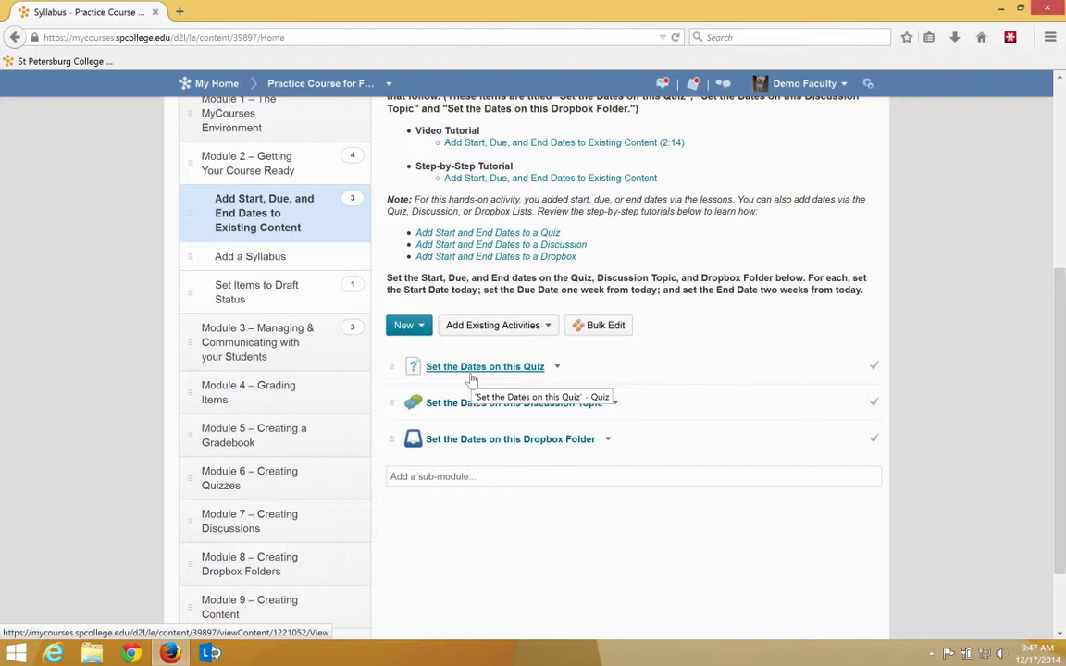
{"action": "mouse_move", "coordinate": [555, 366]}
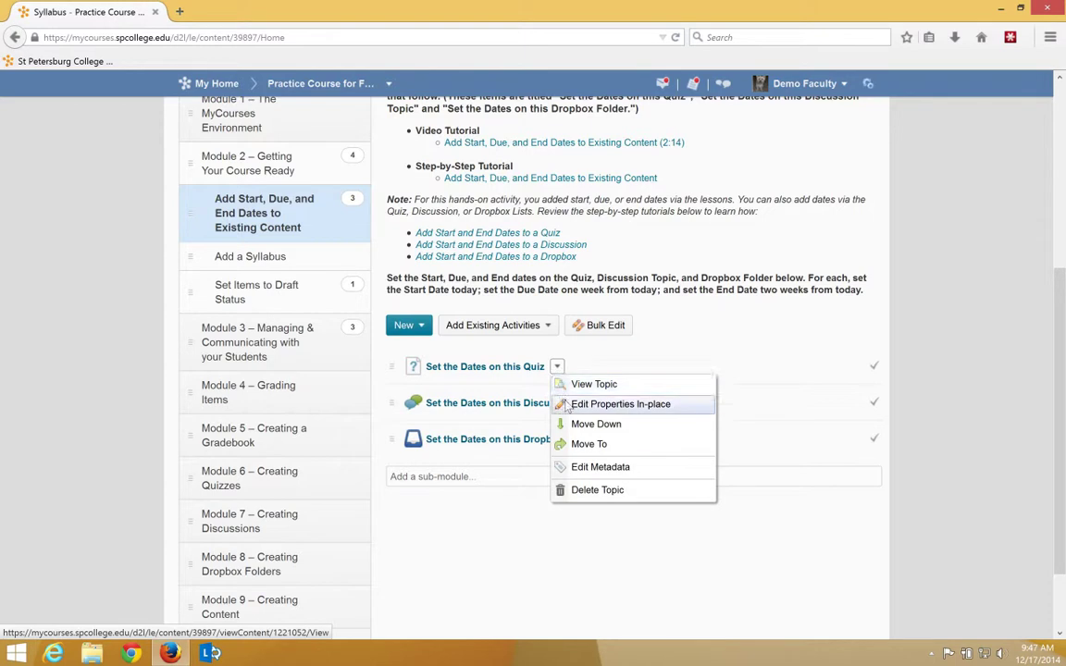
Edit the quiz item in place and reveal its empty Start, Due and End Date fields.
{"action": "left_click", "coordinate": [620, 404]}
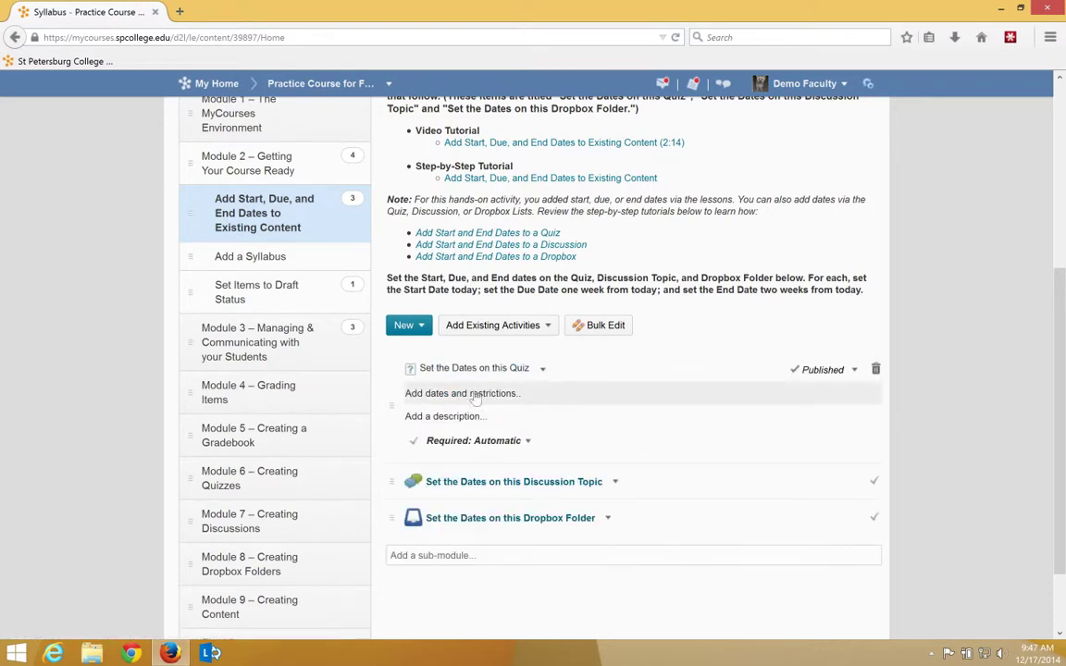
{"action": "left_click", "coordinate": [462, 393]}
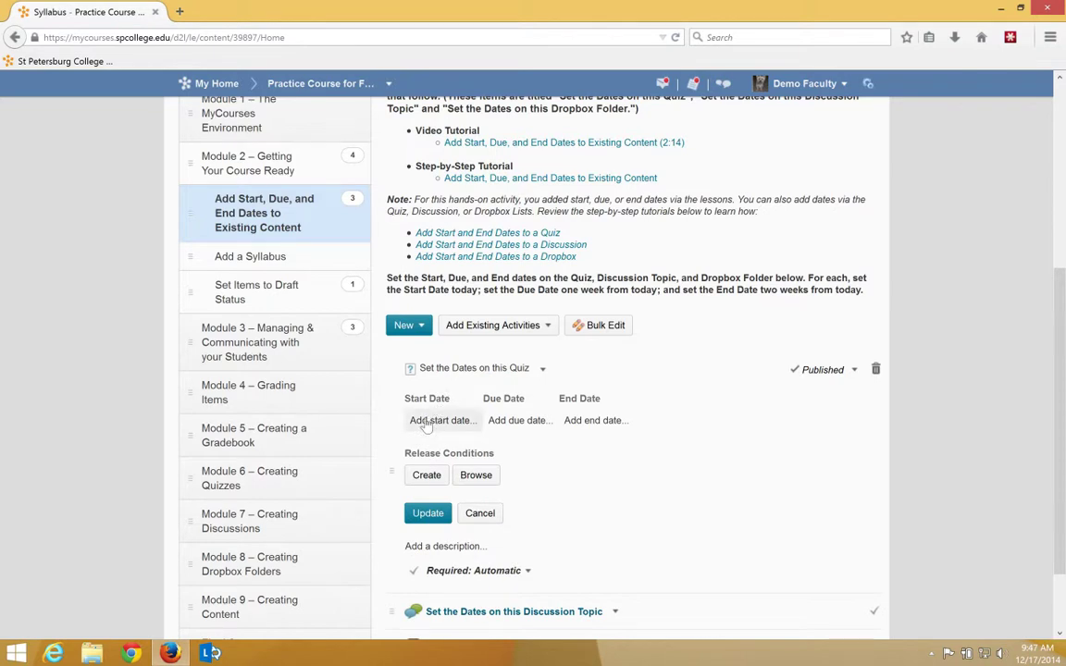
{"action": "mouse_move", "coordinate": [500, 429]}
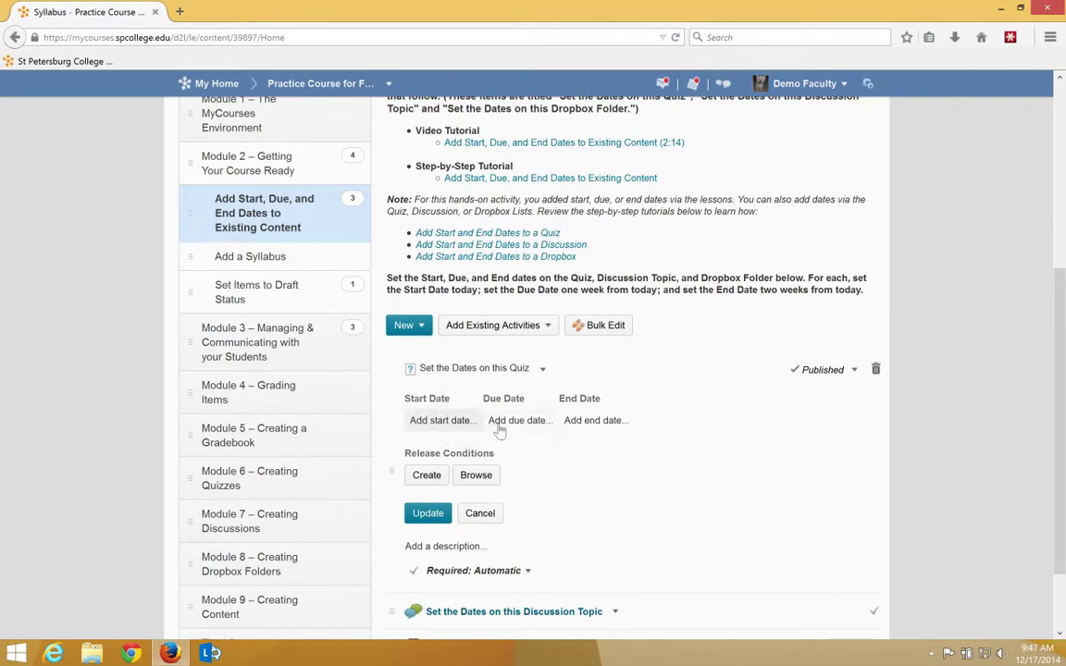
{"action": "mouse_move", "coordinate": [520, 420]}
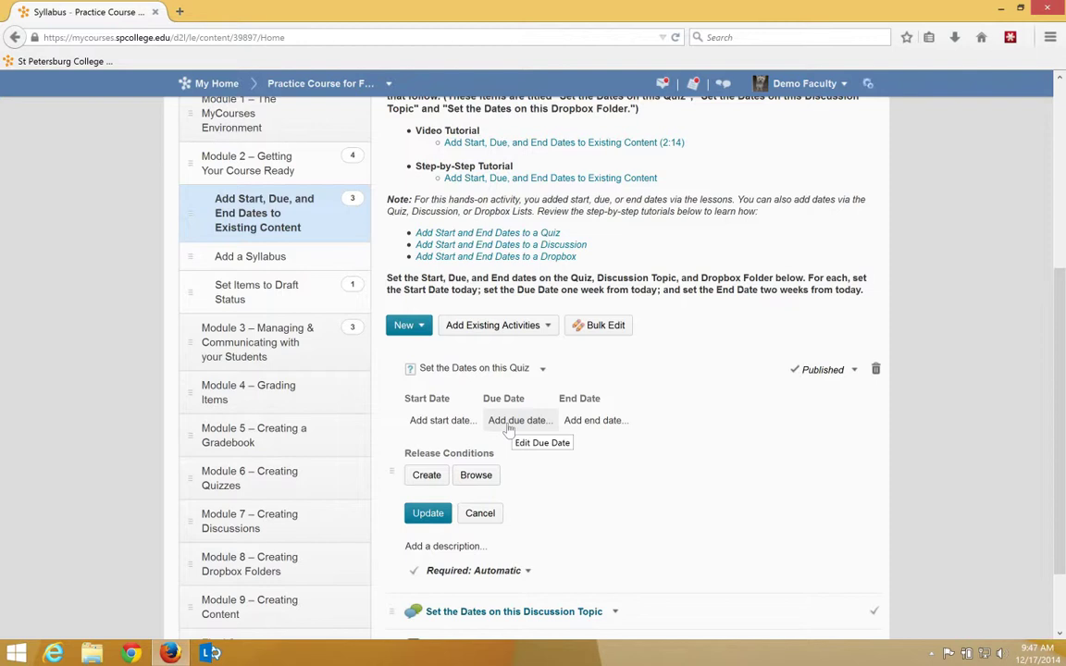
{"action": "mouse_move", "coordinate": [540, 463]}
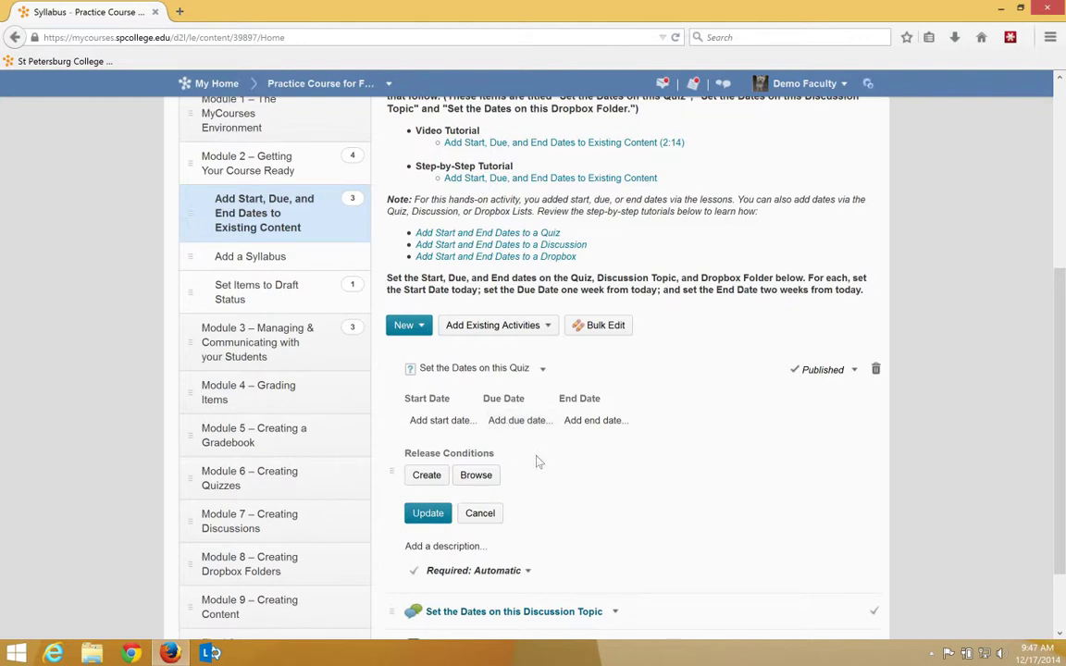
{"action": "mouse_move", "coordinate": [442, 420]}
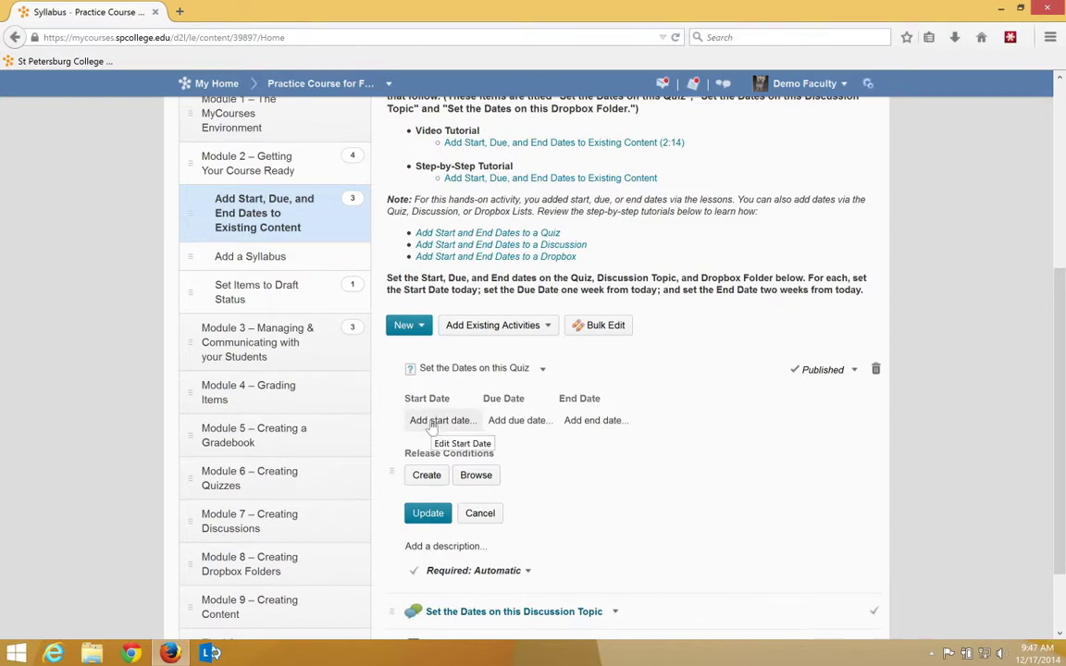
Fill the quiz's Start Date as January 12, 2015 at 9:30 AM.
{"action": "left_click", "coordinate": [442, 420]}
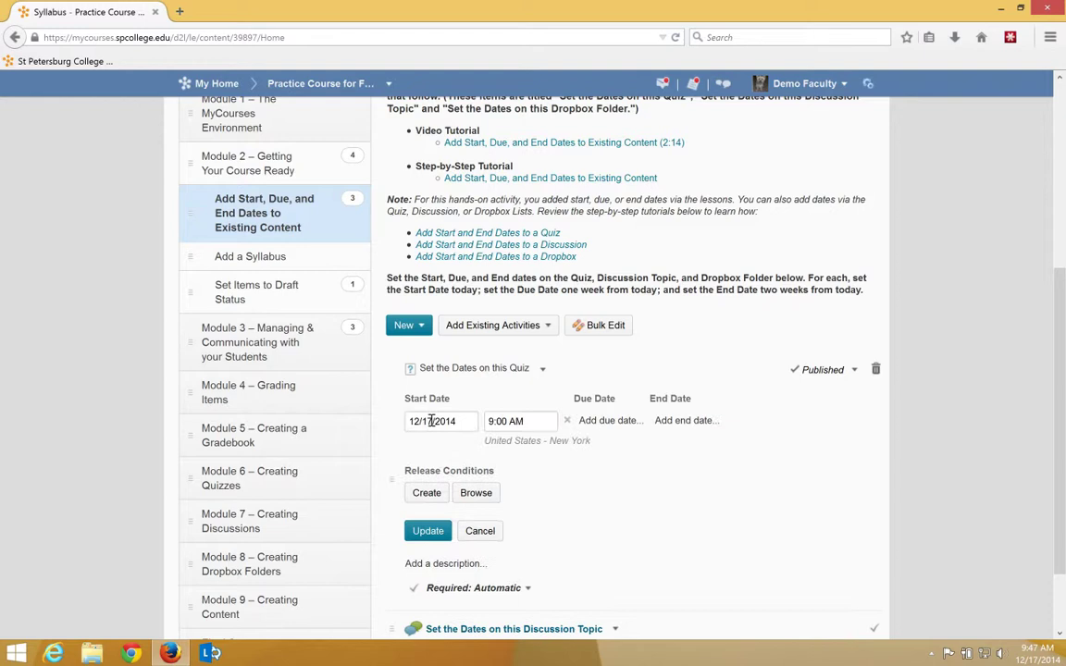
{"action": "left_click", "coordinate": [440, 422]}
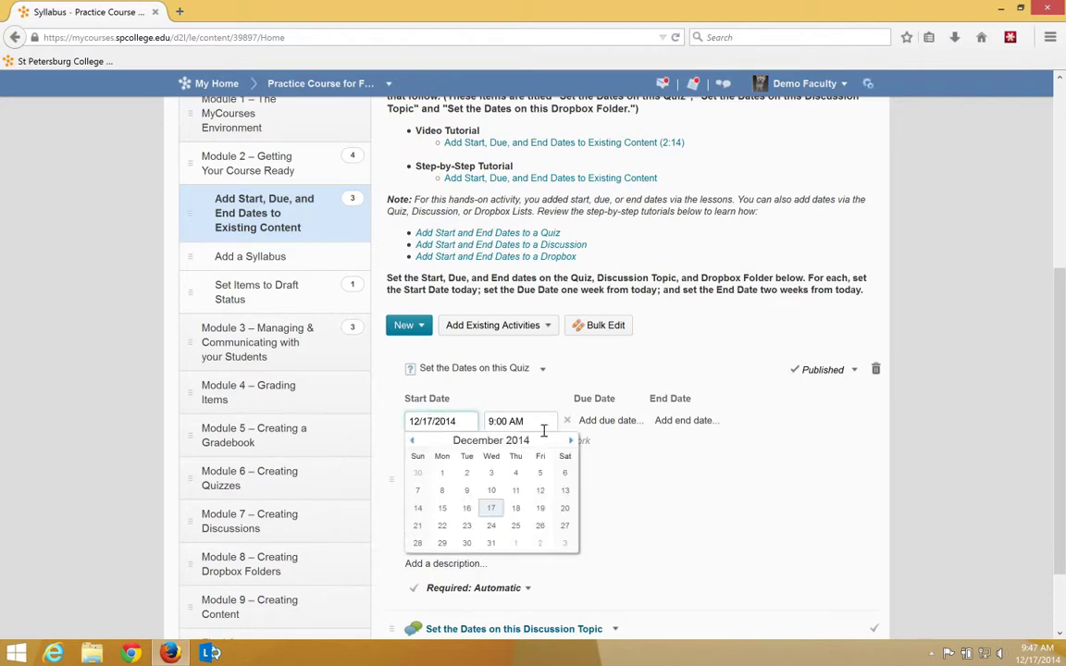
{"action": "left_click", "coordinate": [570, 440]}
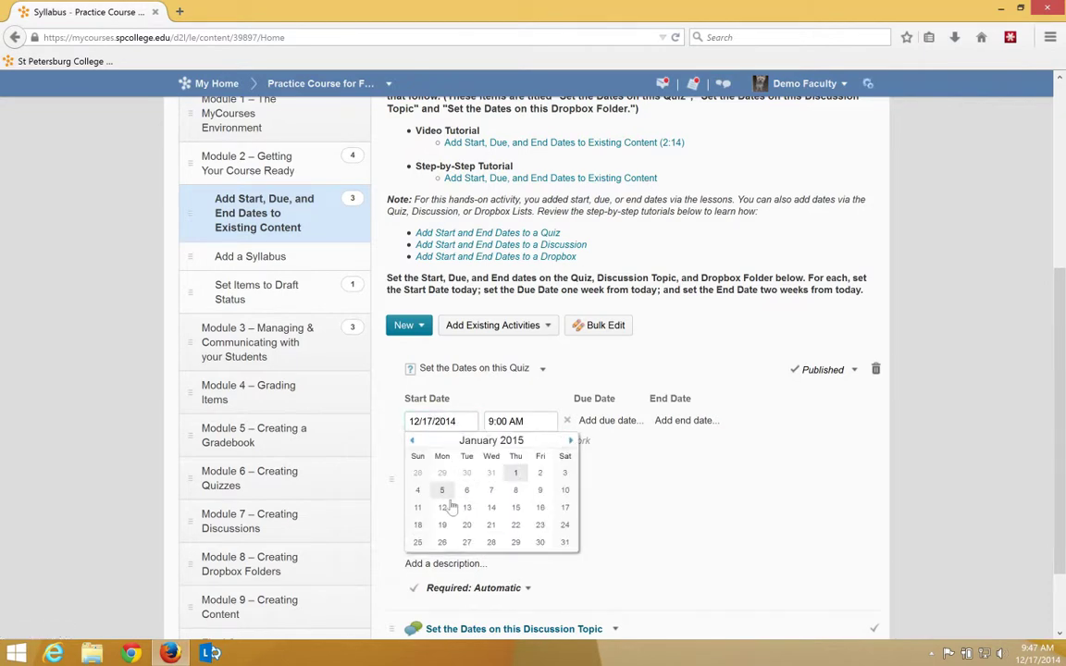
{"action": "left_click", "coordinate": [441, 507]}
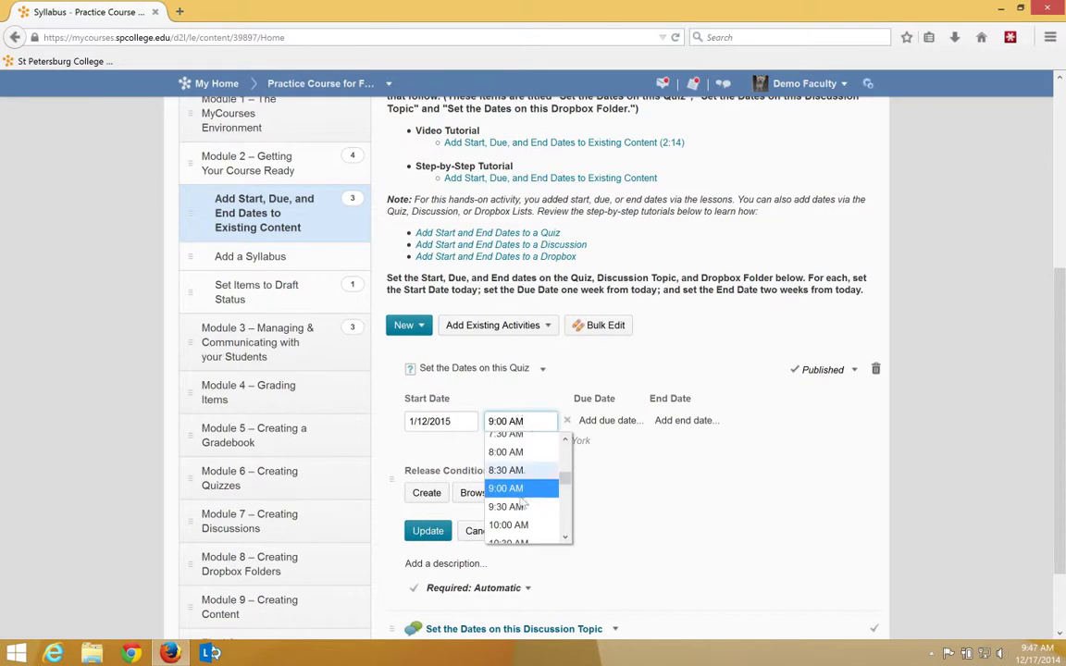
{"action": "left_click", "coordinate": [507, 507]}
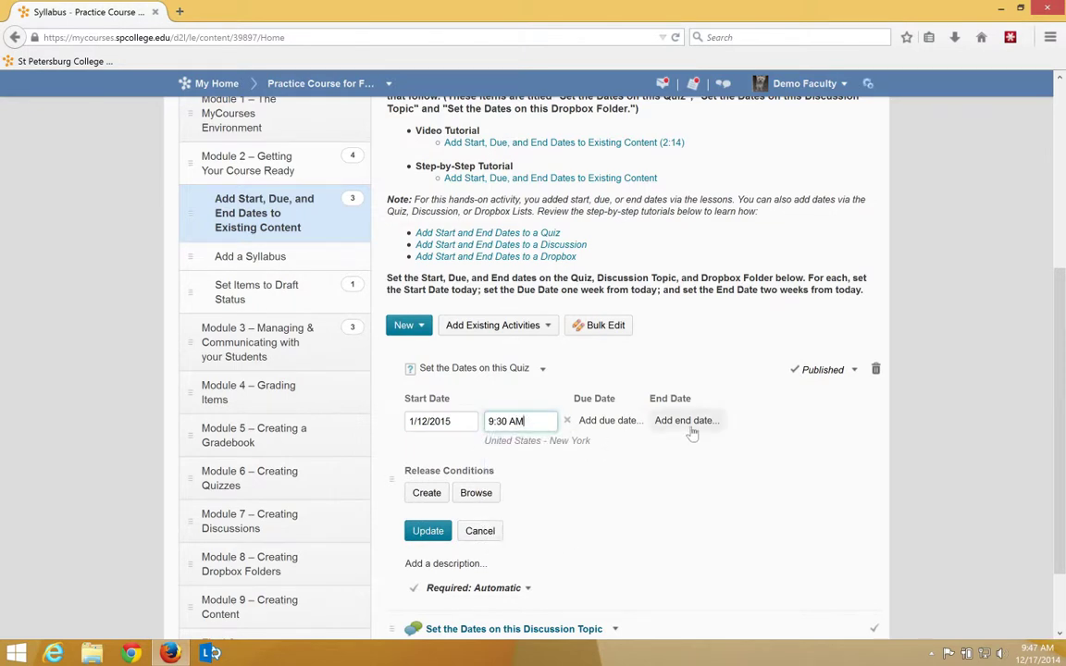
Set the End Date to January 19, 2015 at 9:30 AM and update the quiz restrictions.
{"action": "left_click", "coordinate": [685, 420]}
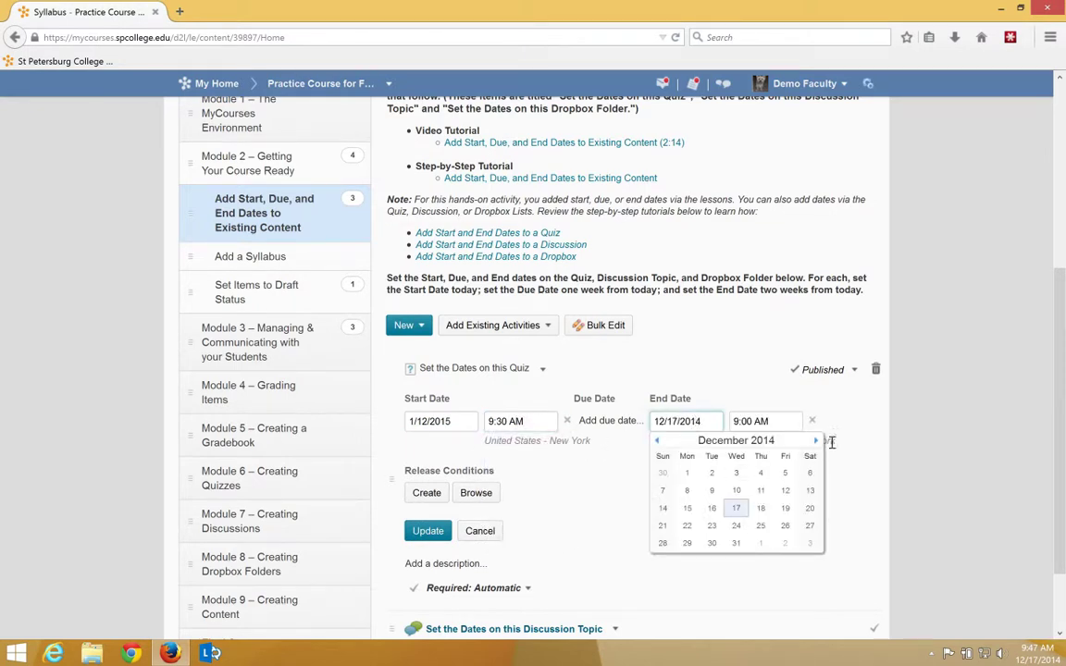
{"action": "left_click", "coordinate": [814, 441]}
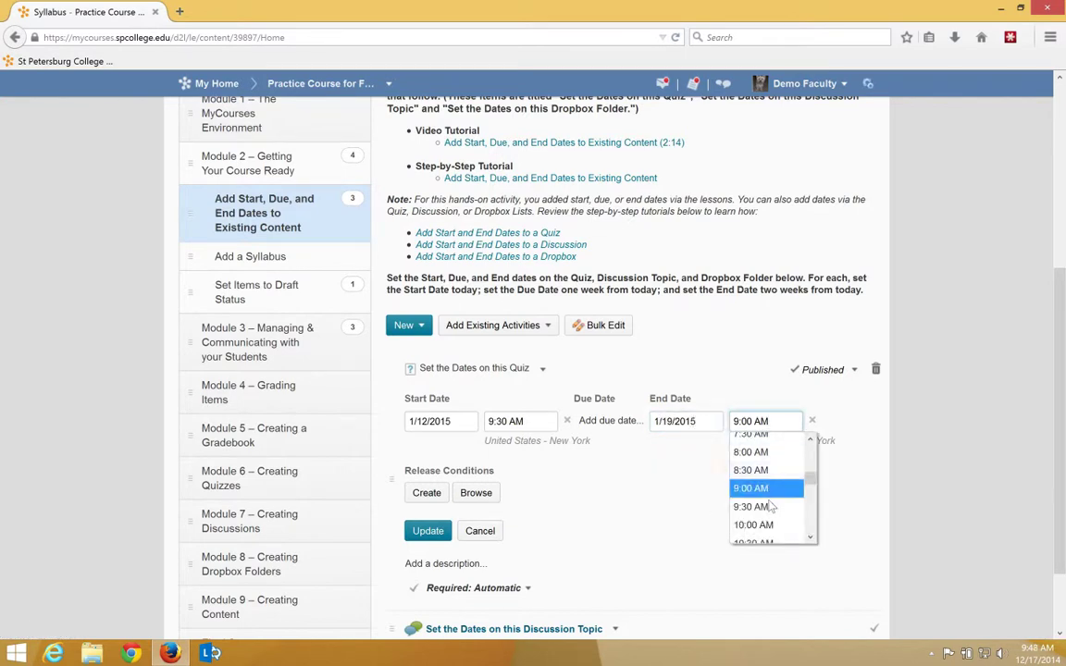
{"action": "left_click", "coordinate": [751, 507]}
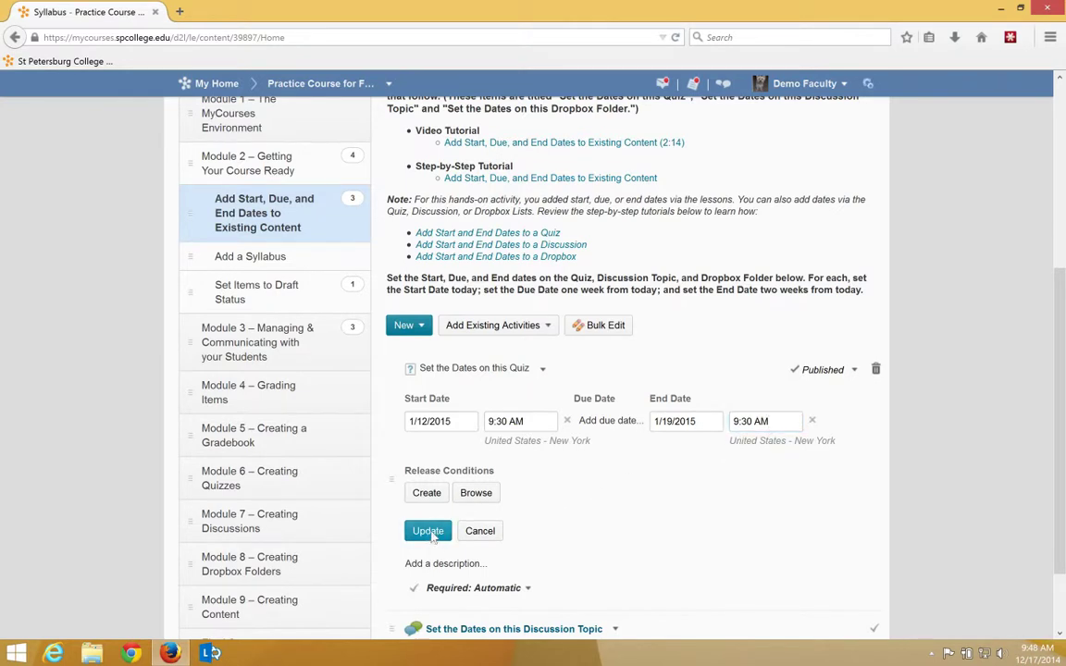
{"action": "left_click", "coordinate": [427, 529]}
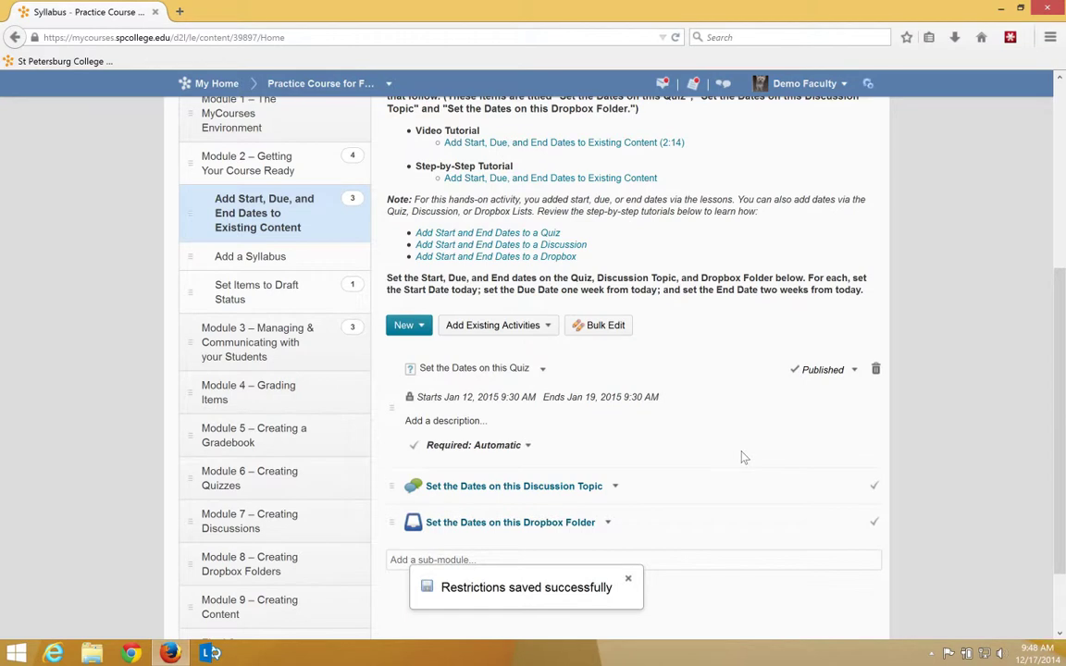
{"action": "mouse_move", "coordinate": [703, 436]}
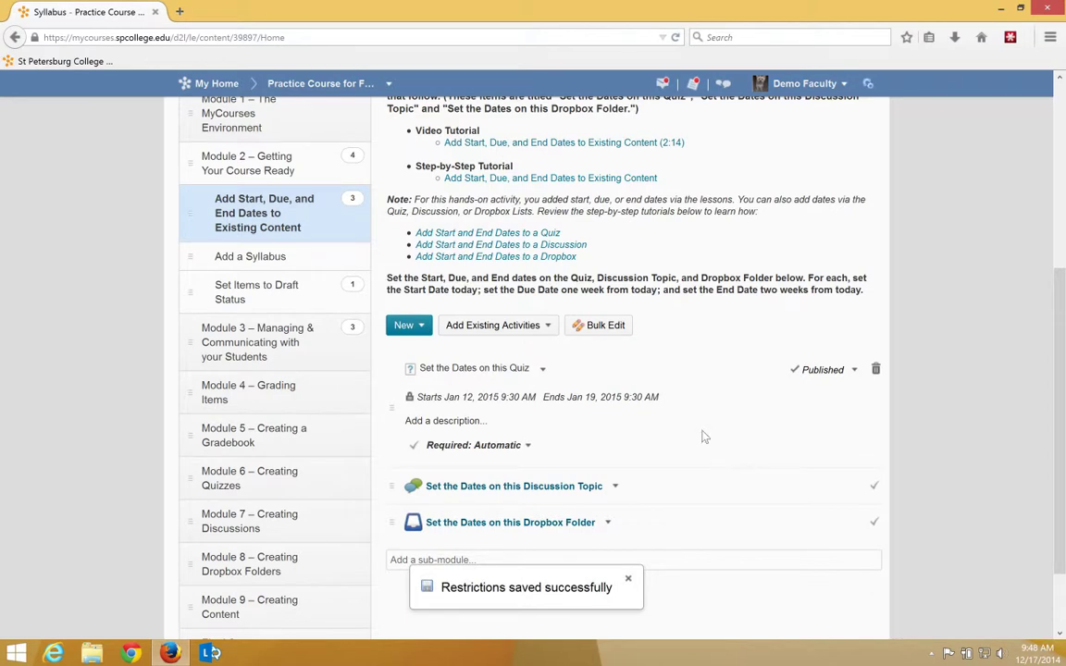
{"action": "mouse_move", "coordinate": [680, 424]}
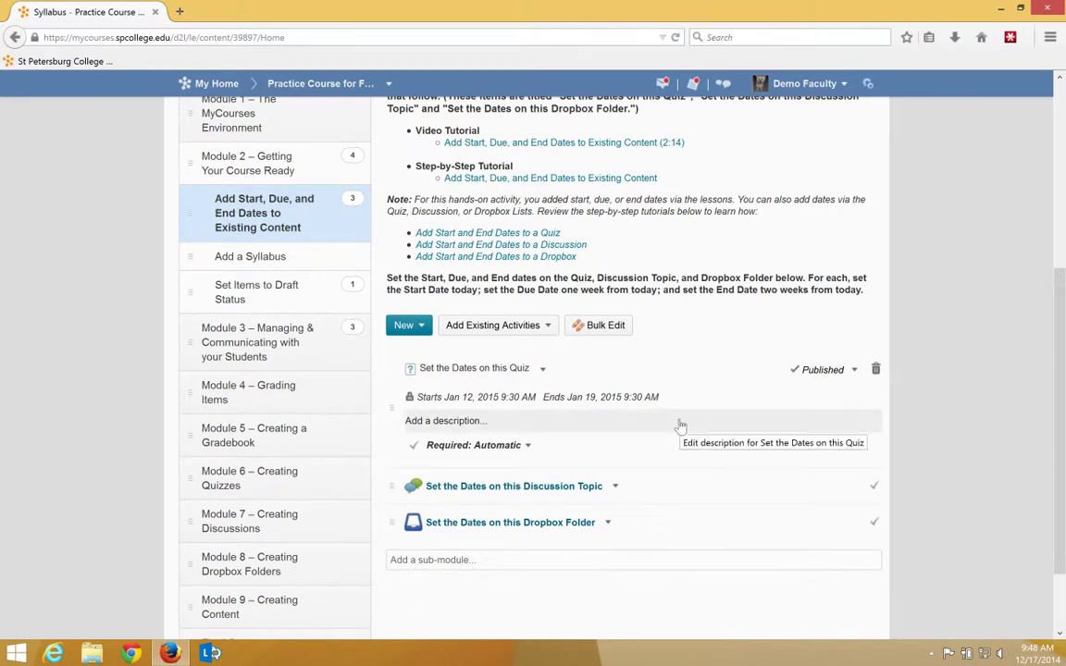